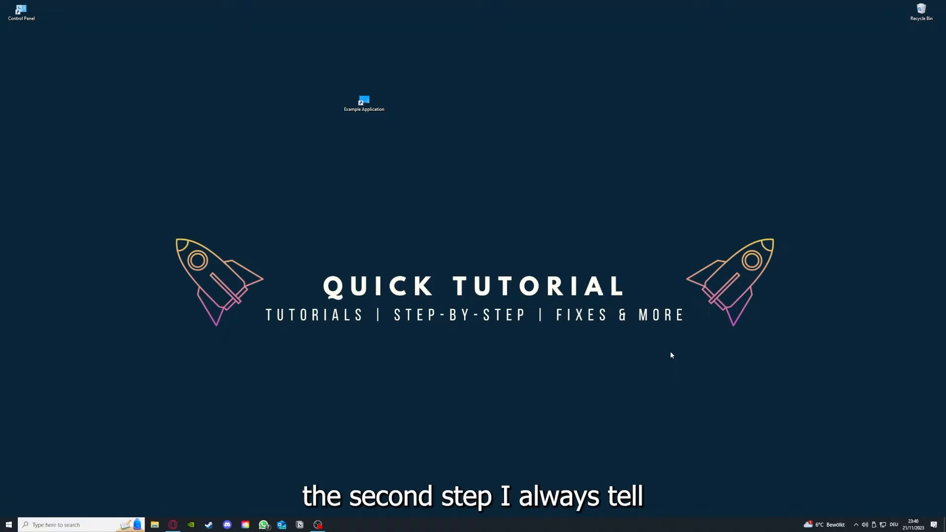
Close the File Explorer window on the Desktop folder, returning to the plain desktop.
left_click(364, 101)
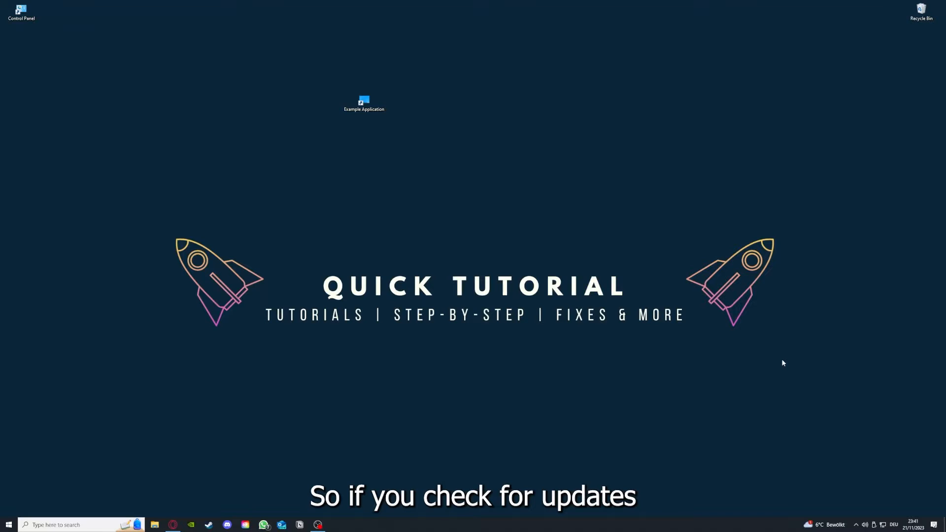
mouse_move(315, 85)
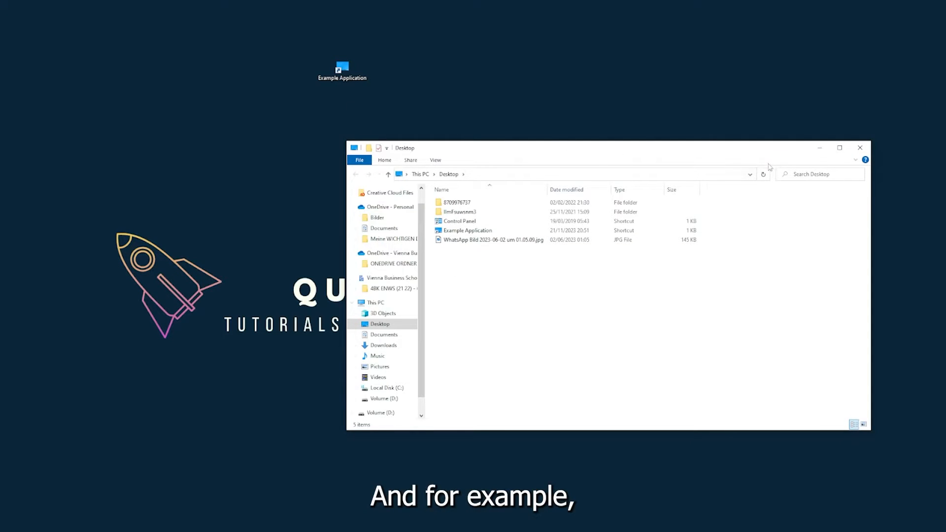
mouse_move(722, 160)
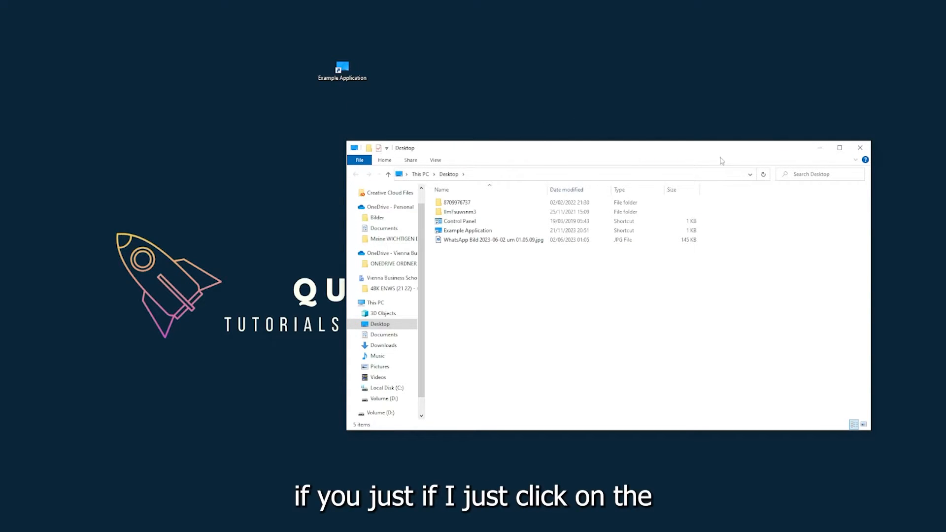
mouse_move(860, 148)
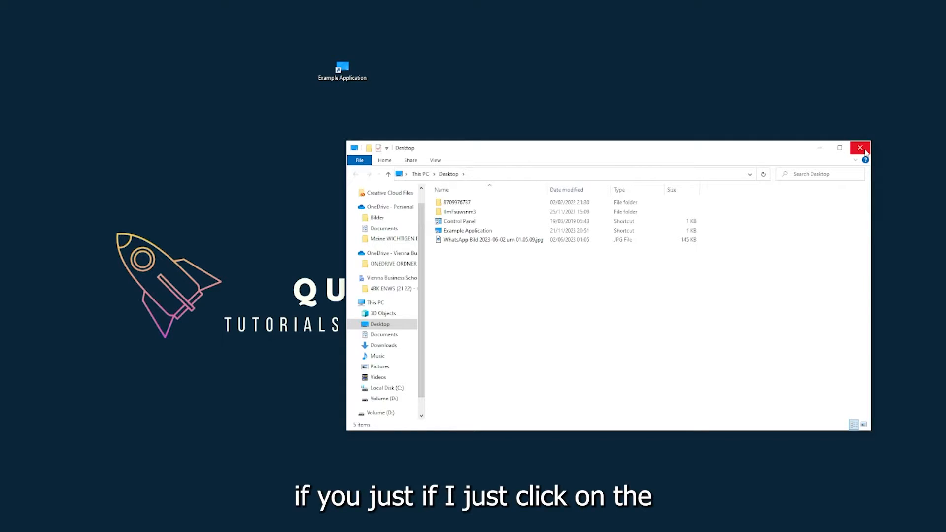
mouse_move(862, 148)
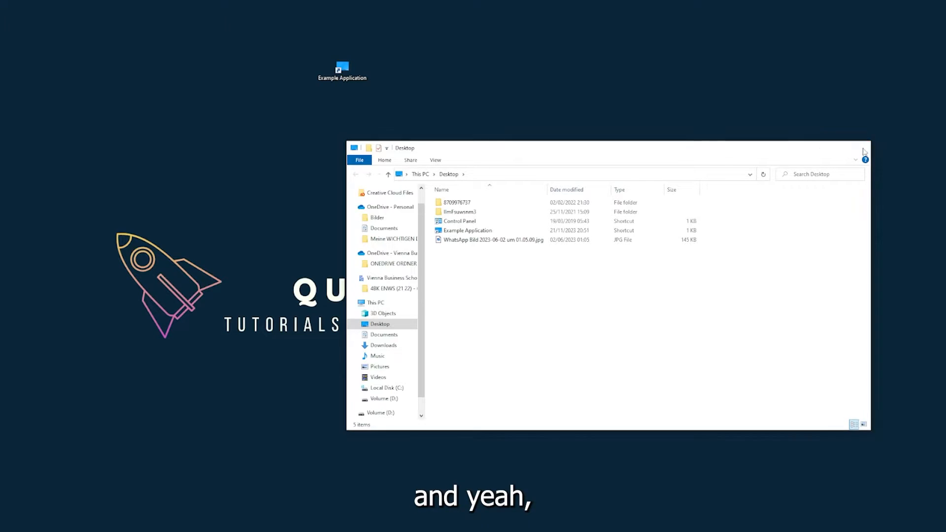
left_click(863, 151)
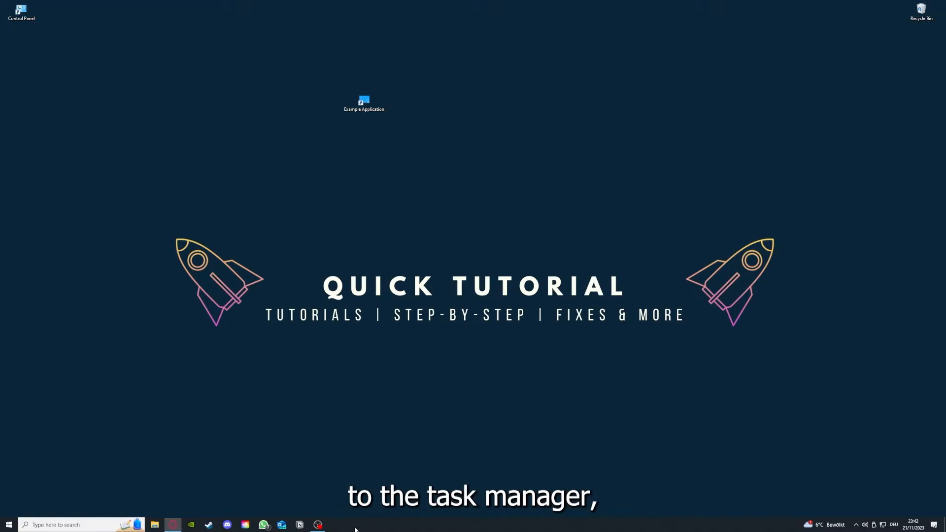
Launch Task Manager from the taskbar's right-click menu.
right_click(360, 525)
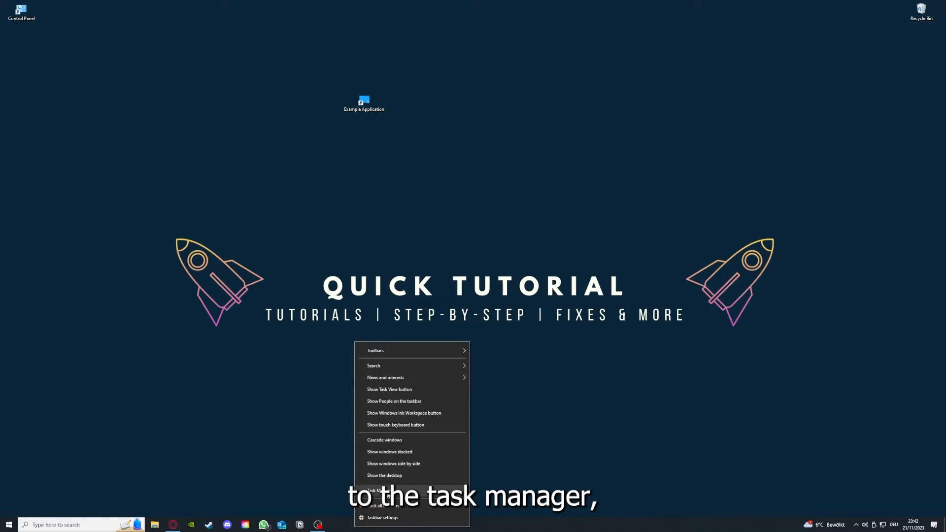
mouse_move(521, 526)
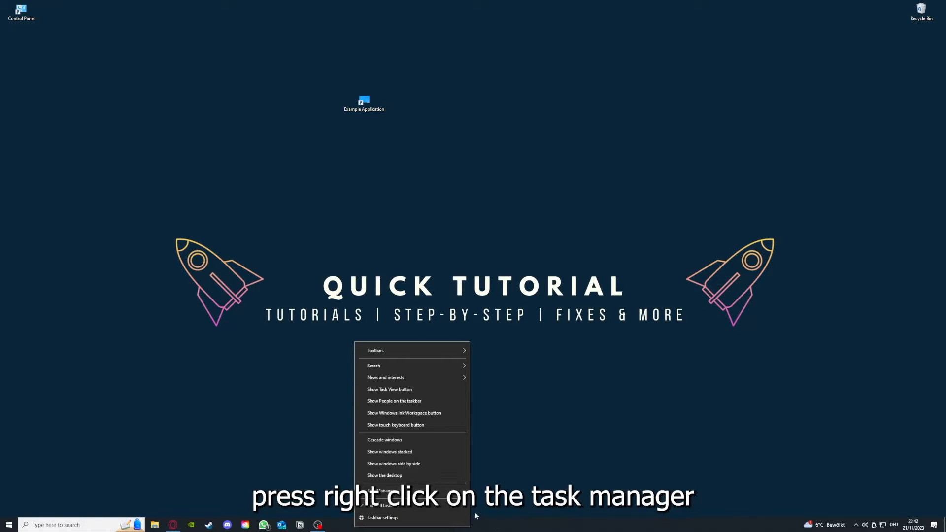
left_click(382, 488)
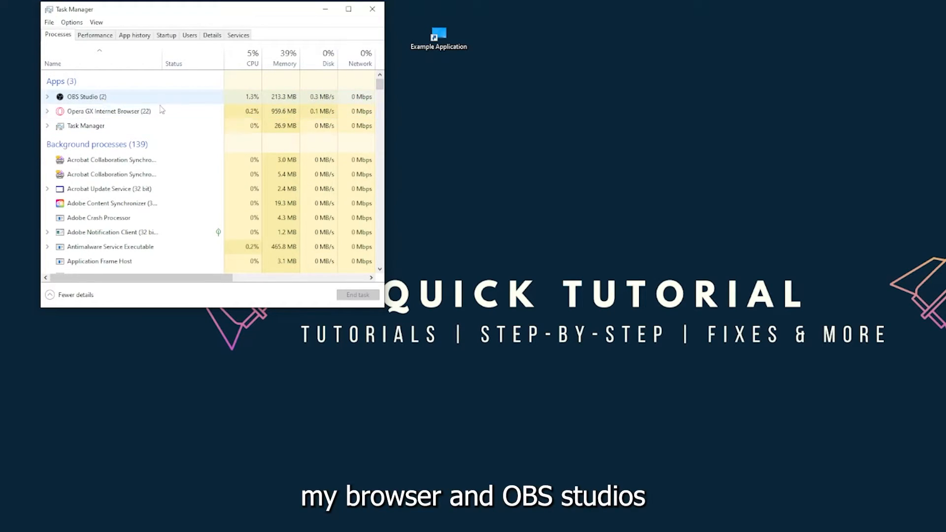
End the Task Manager app's task from its Apps list so the window closes.
left_click(83, 125)
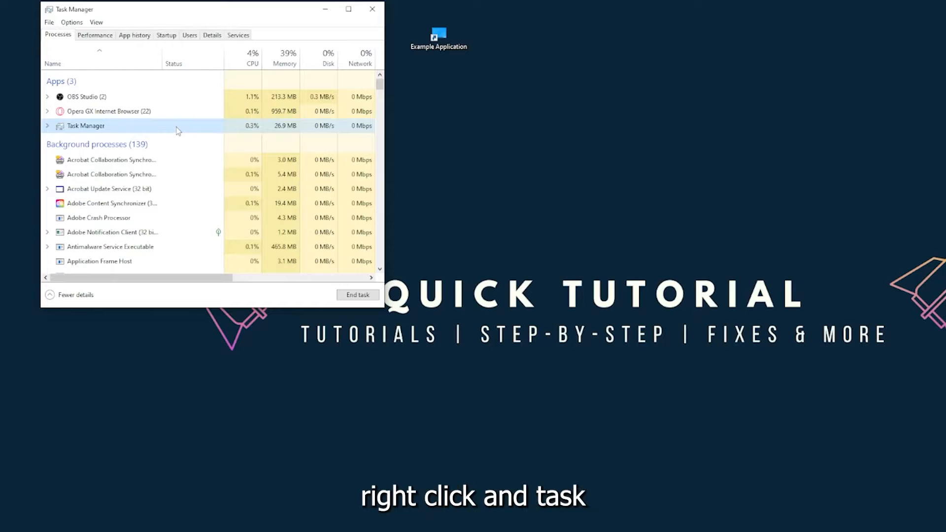
mouse_move(342, 298)
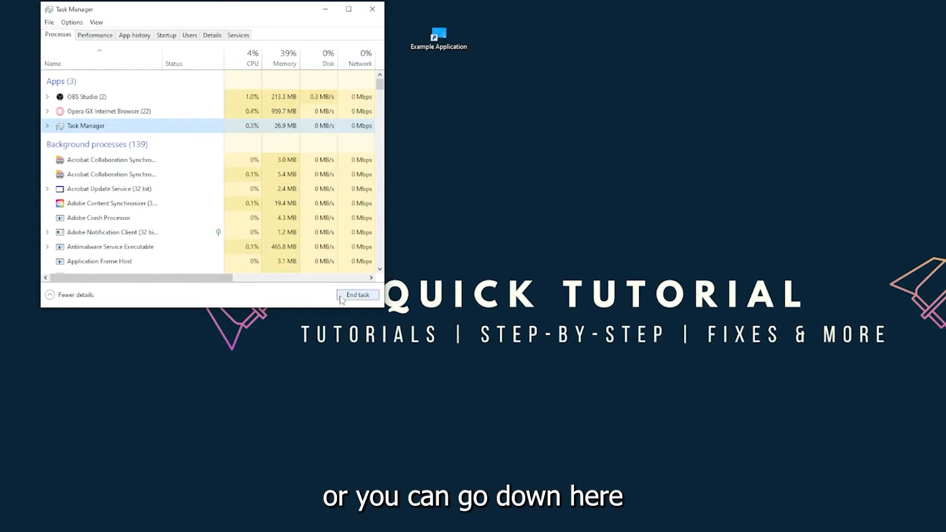
left_click(358, 295)
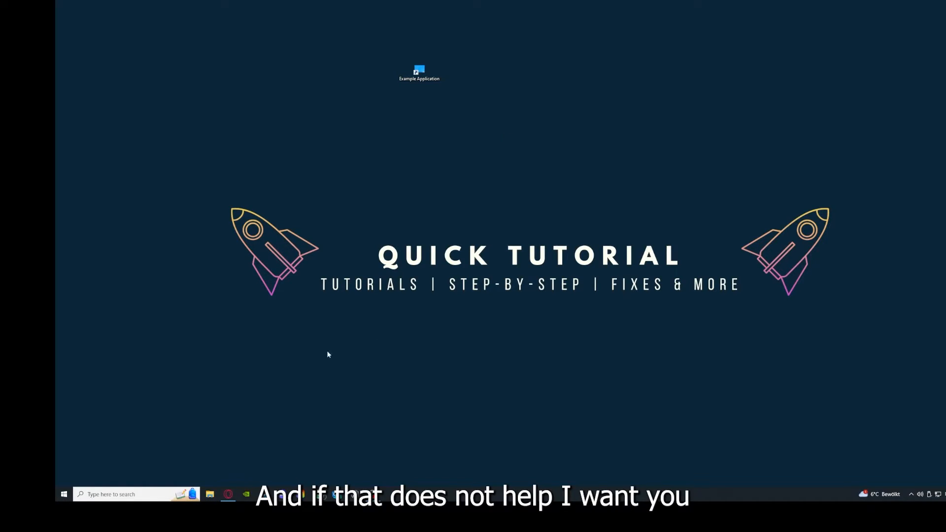
mouse_move(293, 267)
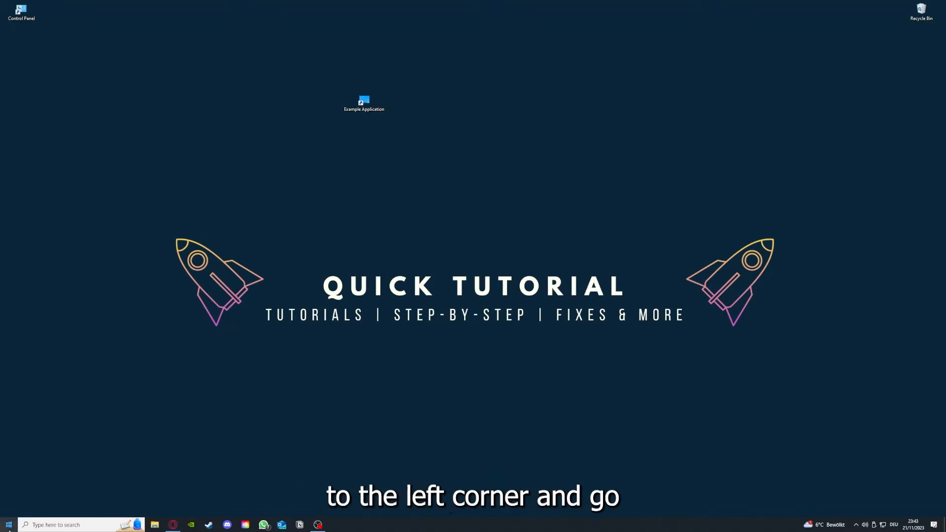
left_click(9, 525)
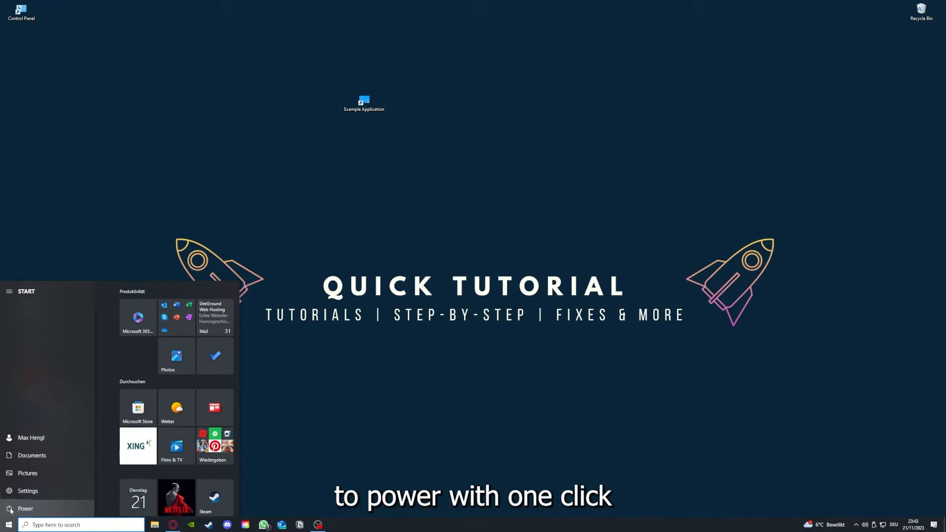
left_click(10, 509)
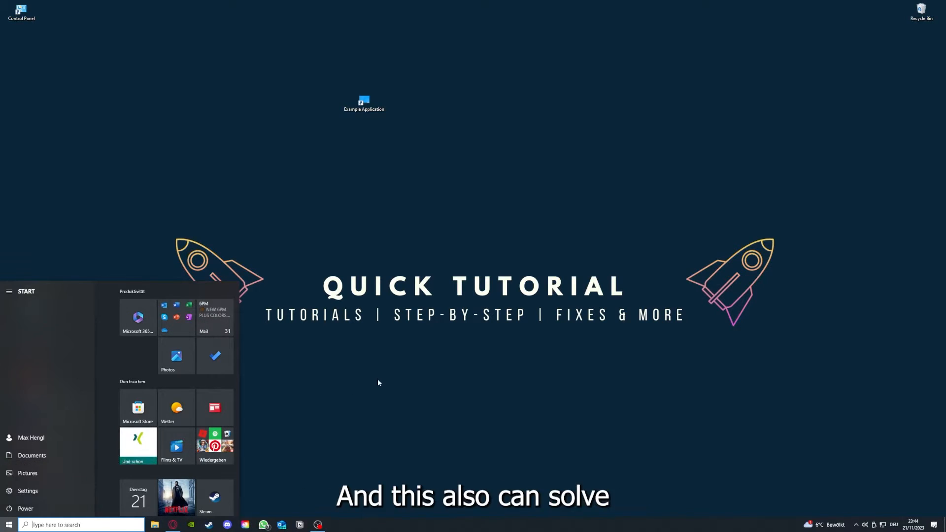
left_click(378, 383)
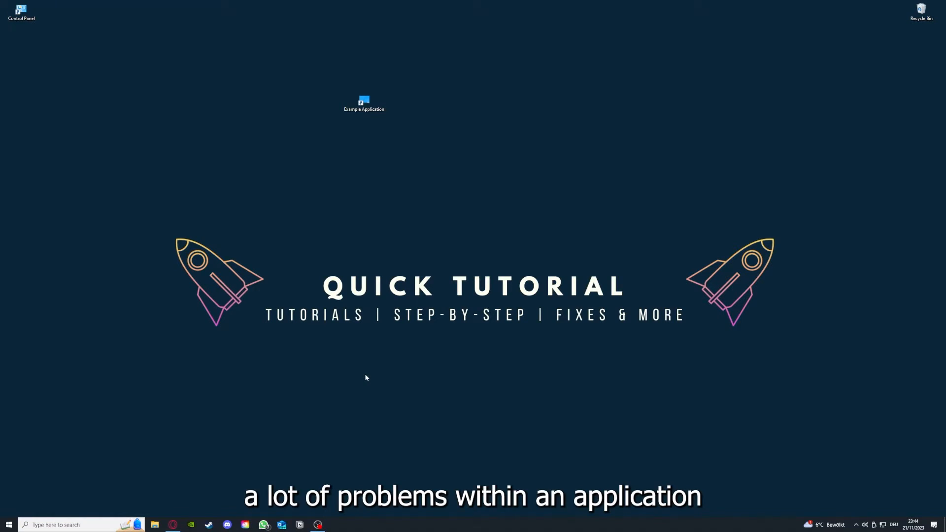
mouse_move(470, 423)
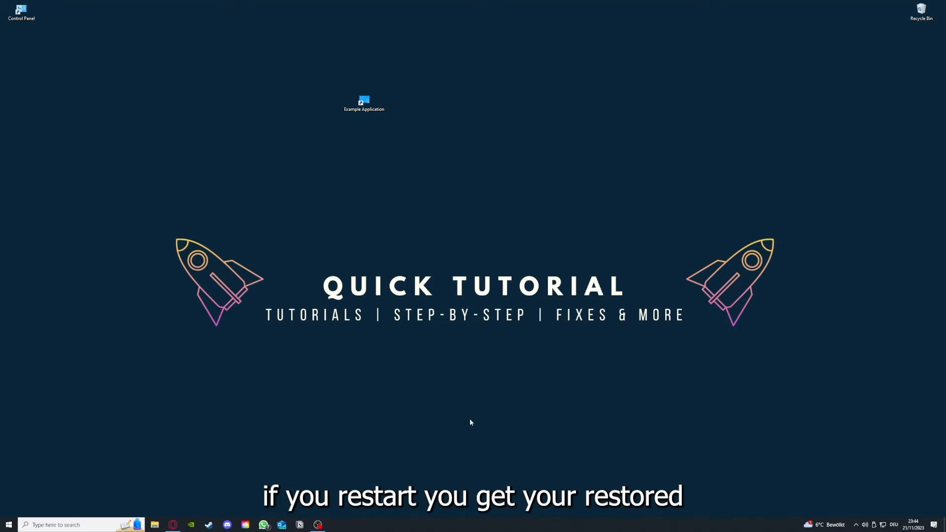
mouse_move(687, 240)
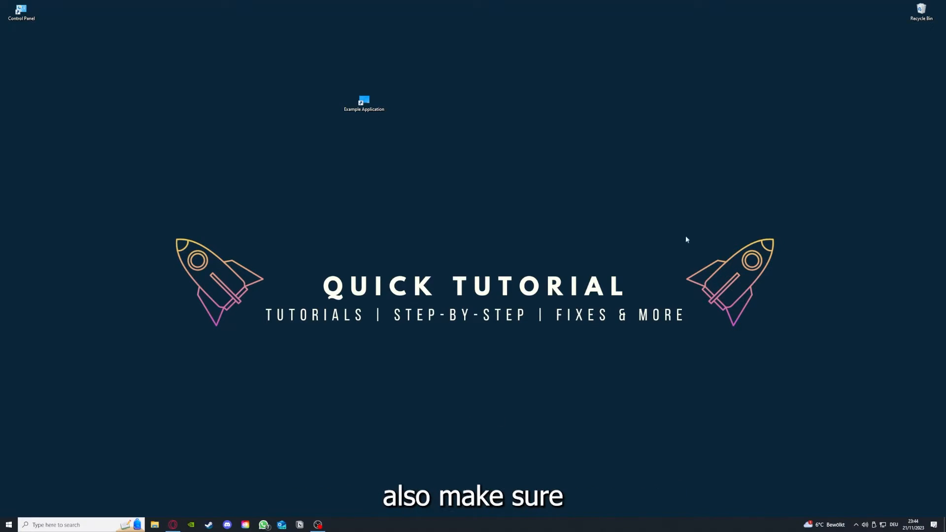
mouse_move(207, 190)
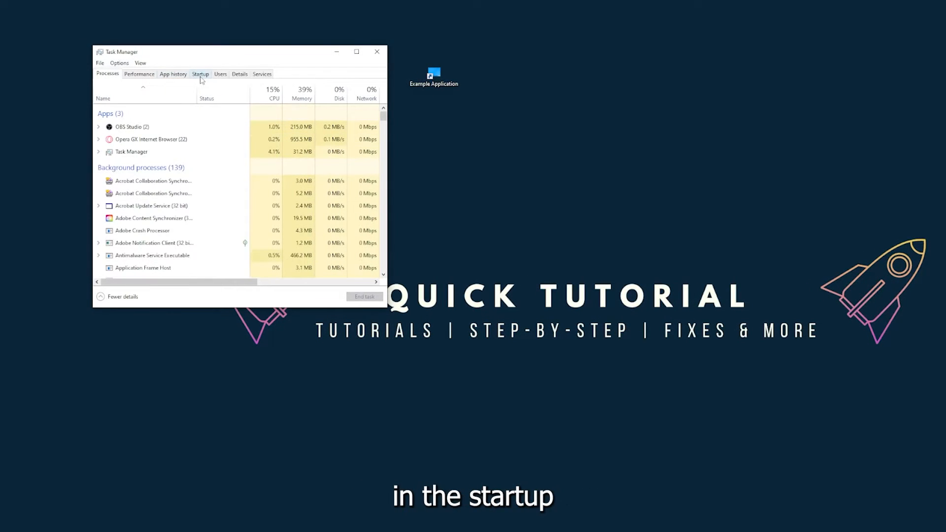
View Task Manager's Startup tab, selecting the CCXProcess and iTunesHelper entries, then close it.
left_click(200, 74)
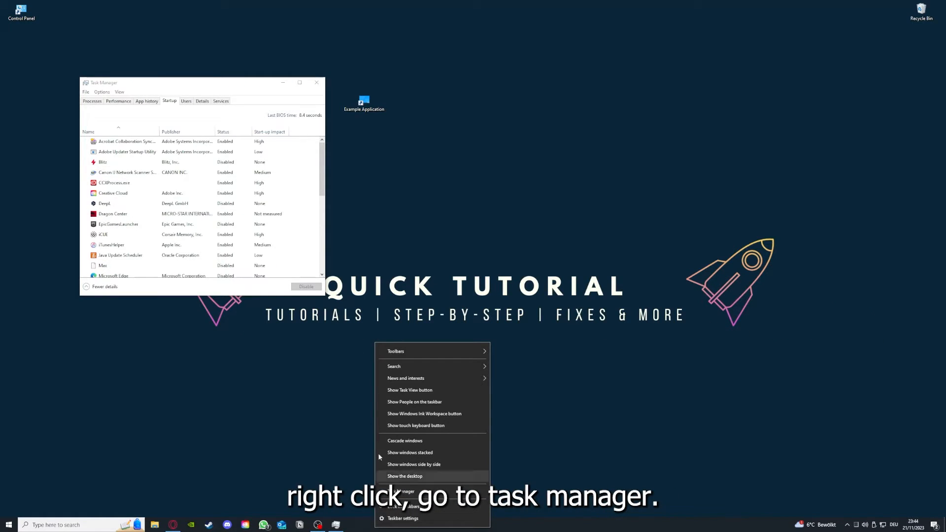
left_click(300, 82)
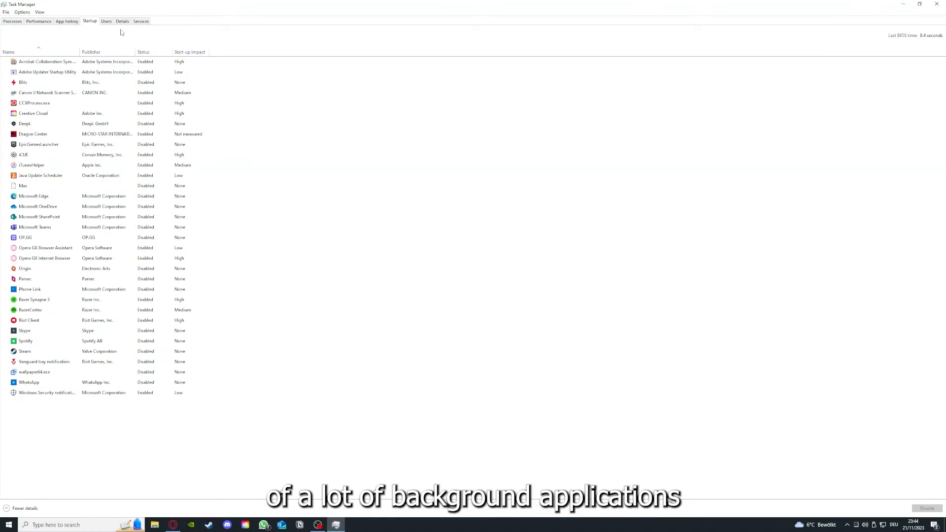
mouse_move(25, 45)
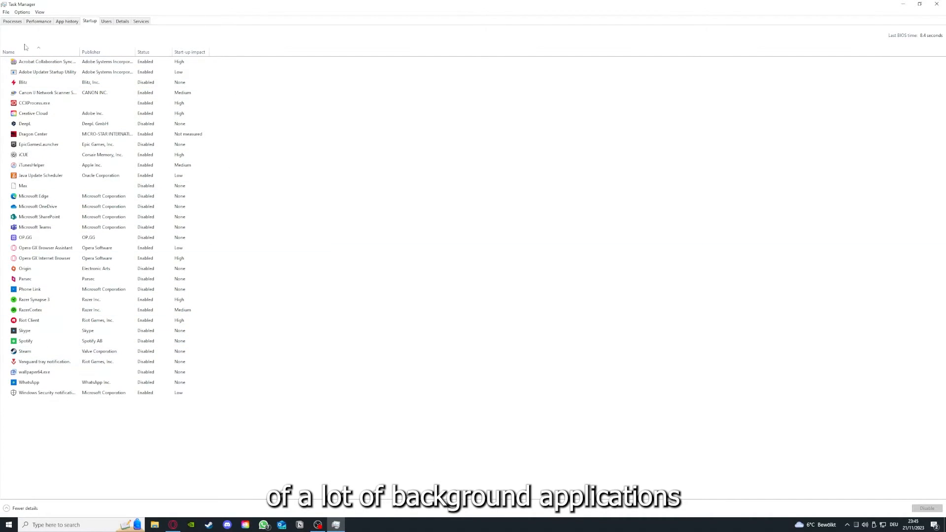
right_click(42, 61)
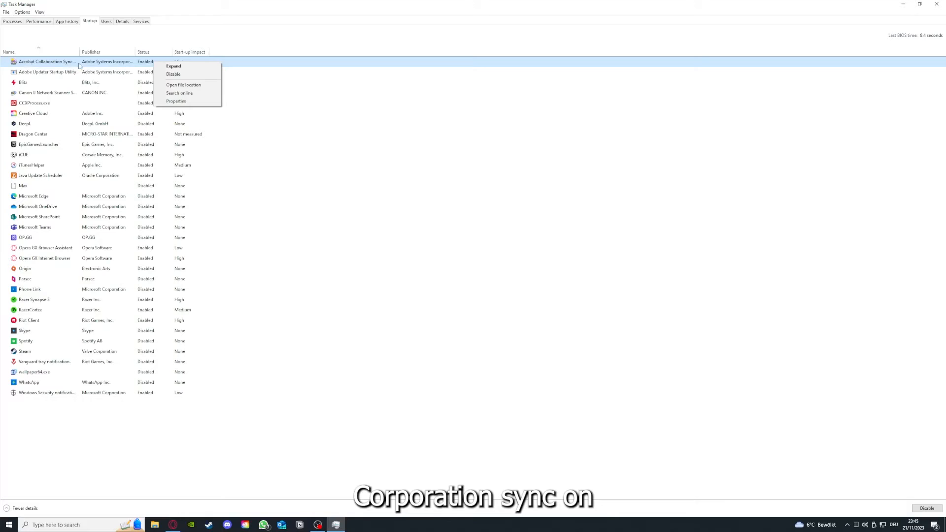
mouse_move(175, 65)
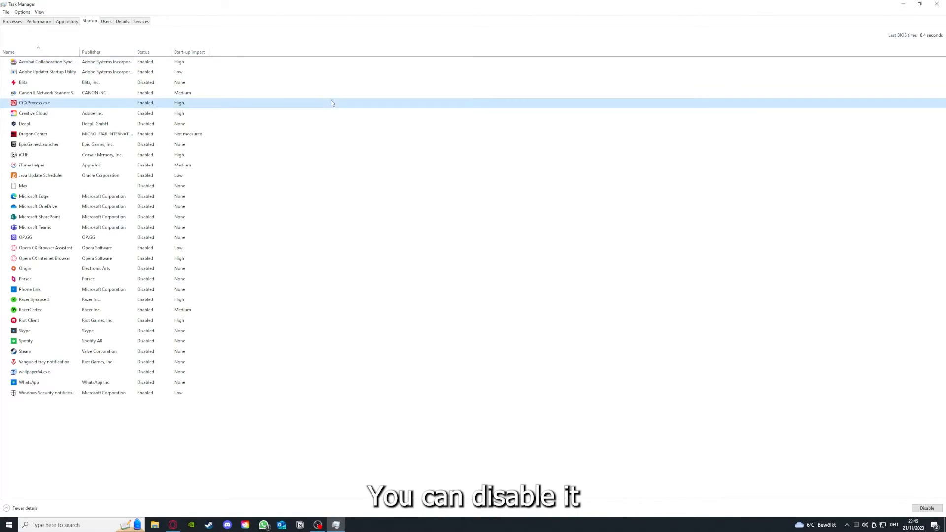
left_click(39, 206)
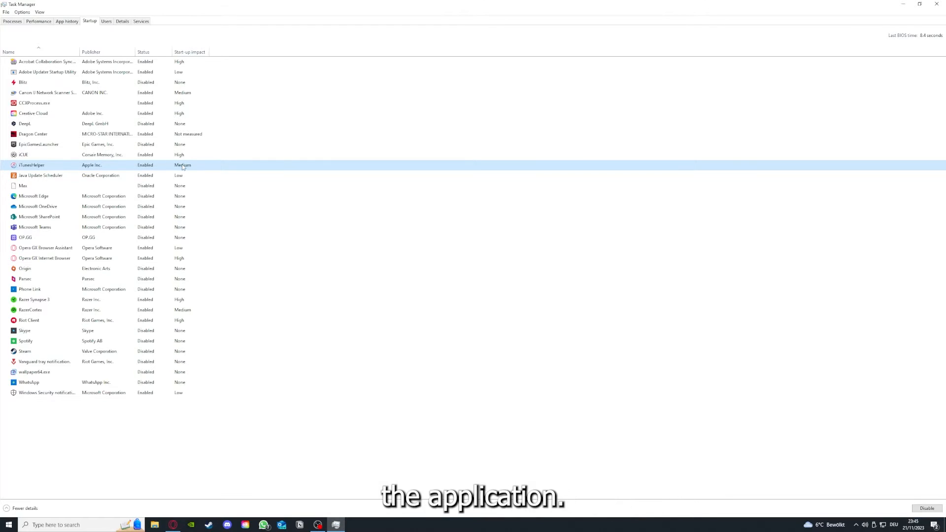
left_click(936, 4)
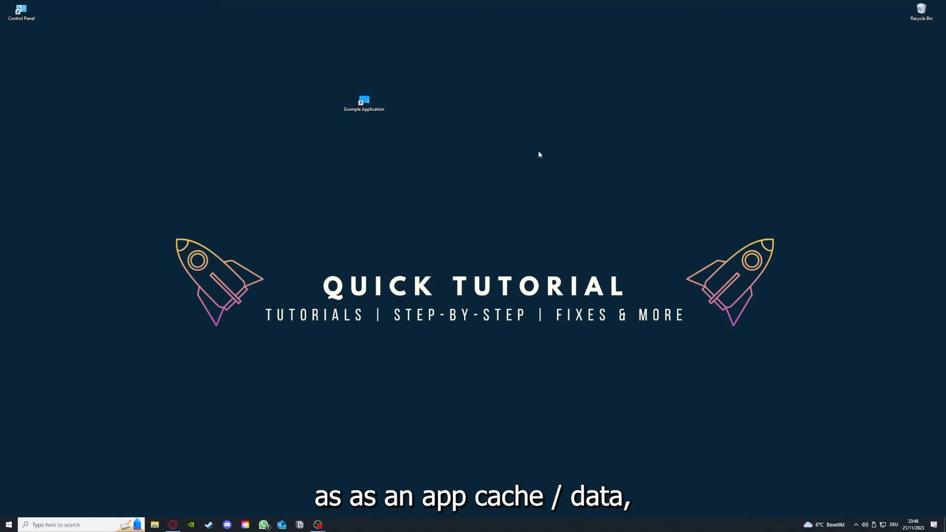
mouse_move(401, 154)
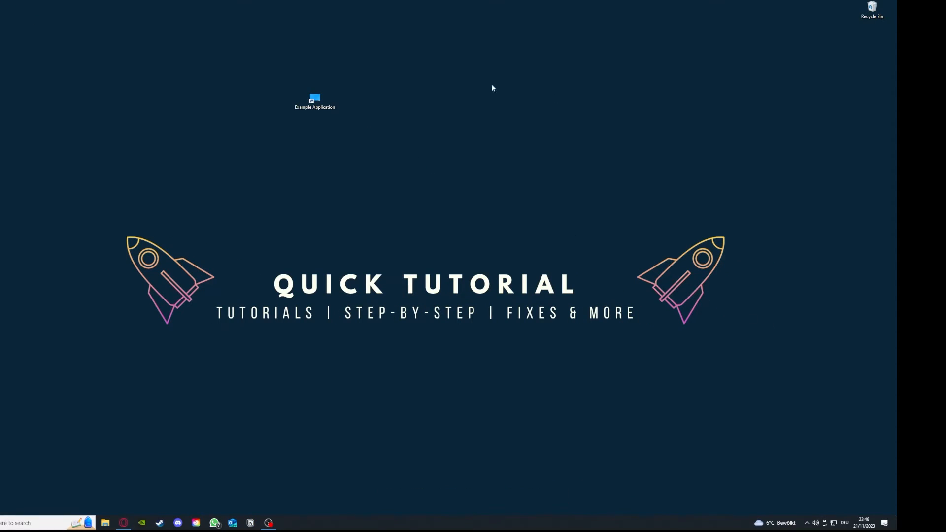
mouse_move(86, 226)
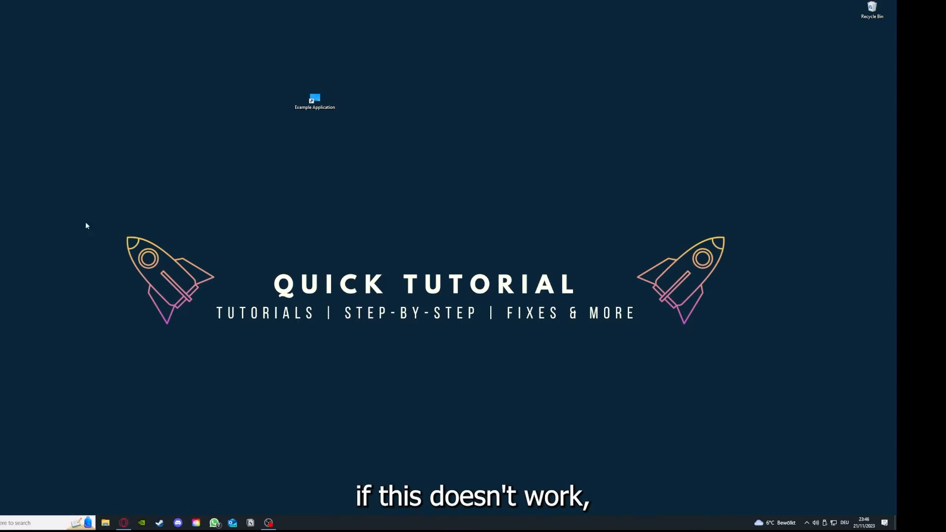
mouse_move(117, 193)
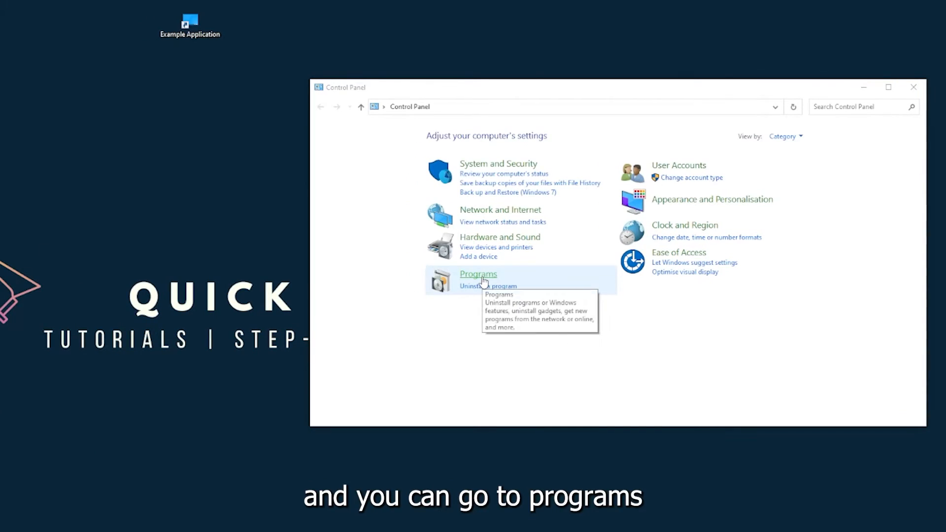
Go to Programs and Features and choose Uninstall/Change for Overwolf.
left_click(478, 274)
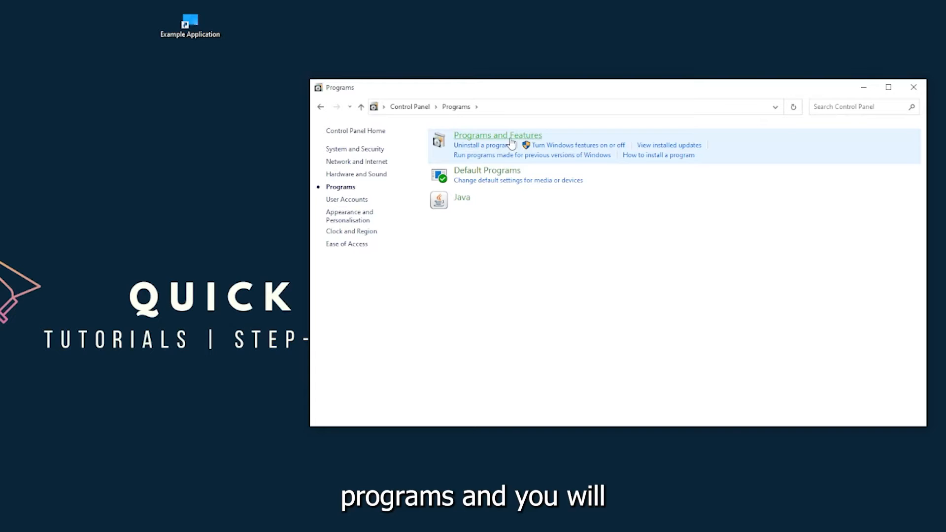
left_click(497, 135)
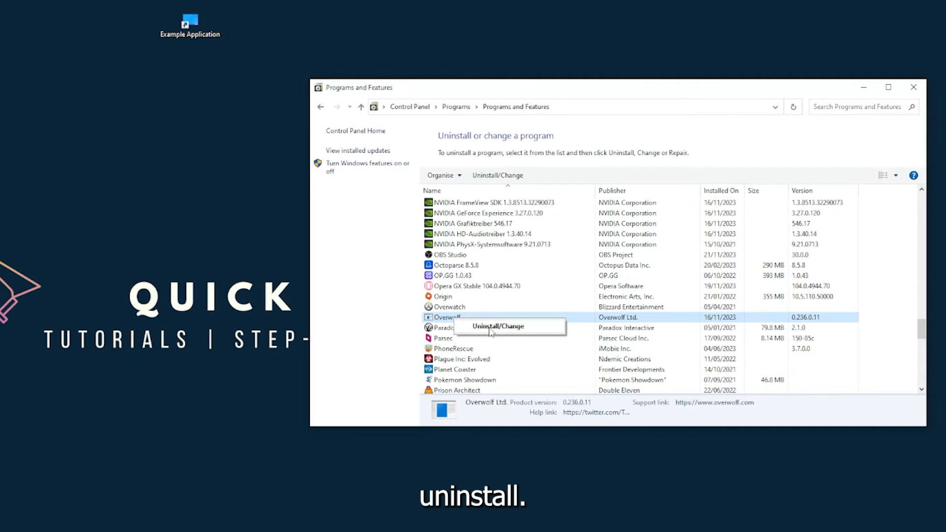
left_click(498, 327)
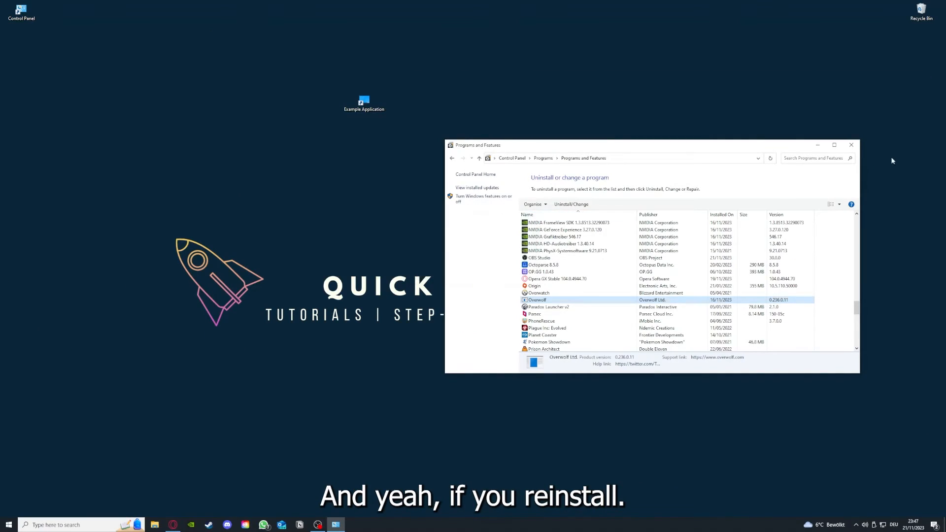
Close the Programs and Features window to reveal the desktop.
left_click(852, 145)
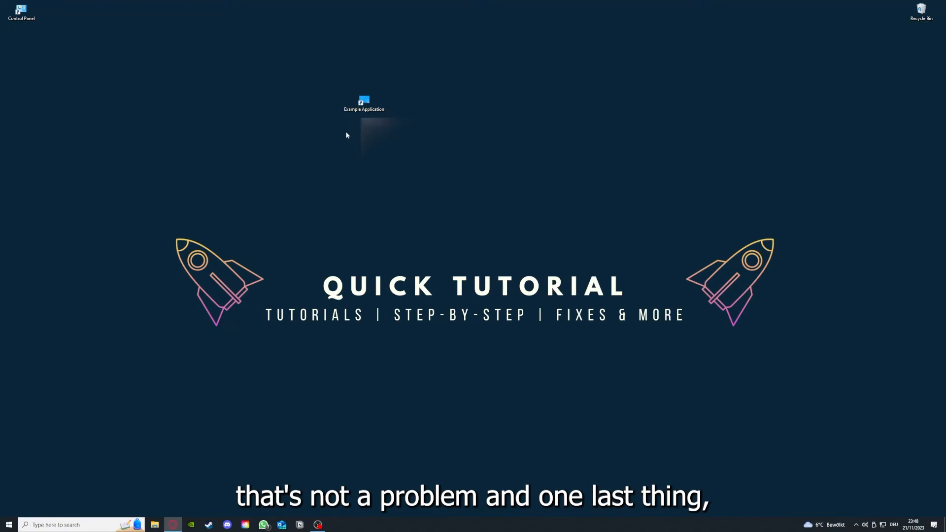
Open the Example Application shortcut's Properties, view Details, then return to the Shortcut tab.
right_click(363, 101)
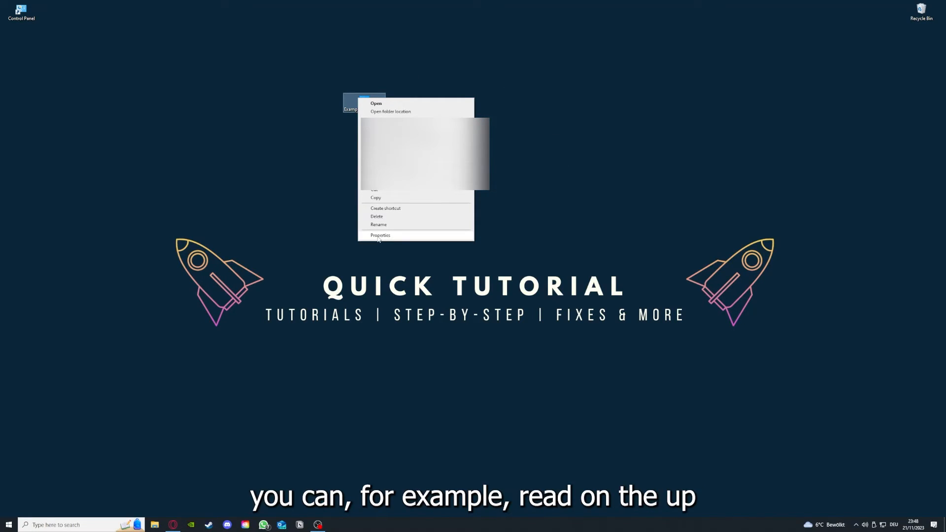
left_click(380, 235)
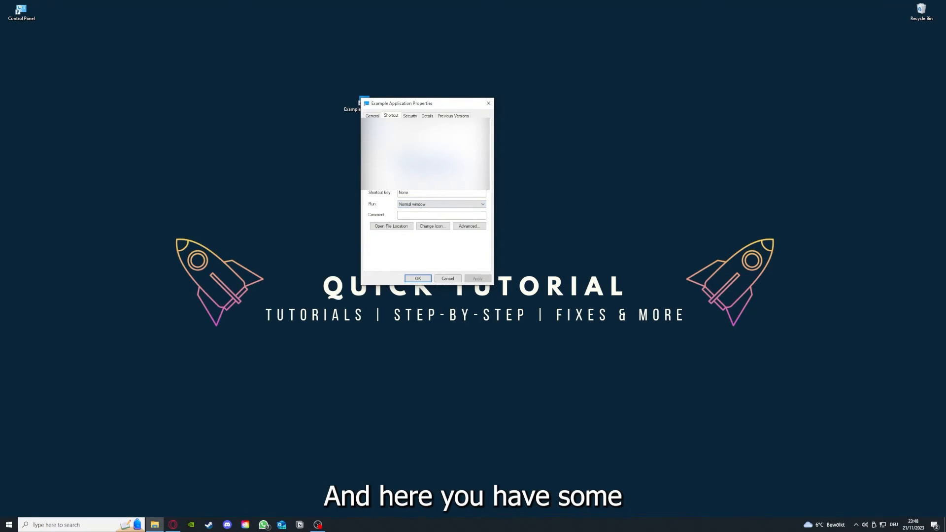
left_click(427, 116)
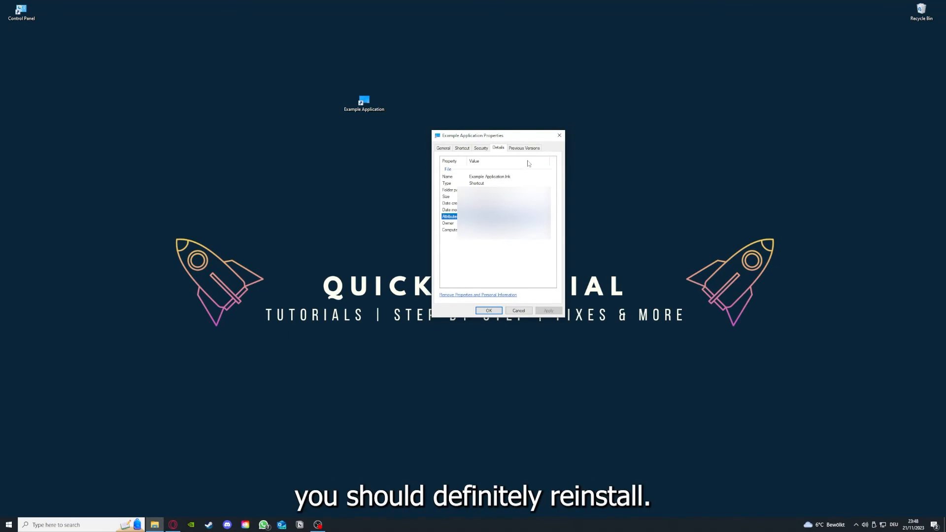
left_click(462, 148)
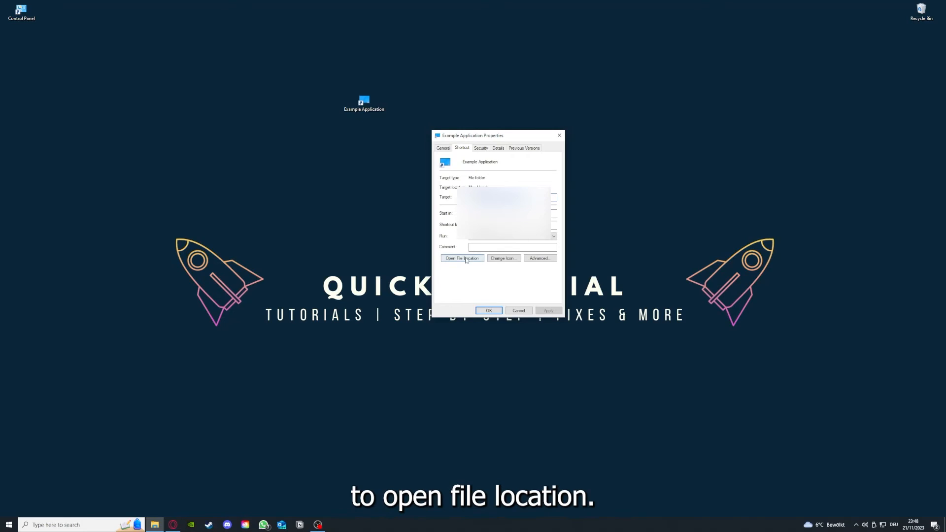
Use Open File Location to launch File Explorer on This PC.
left_click(462, 259)
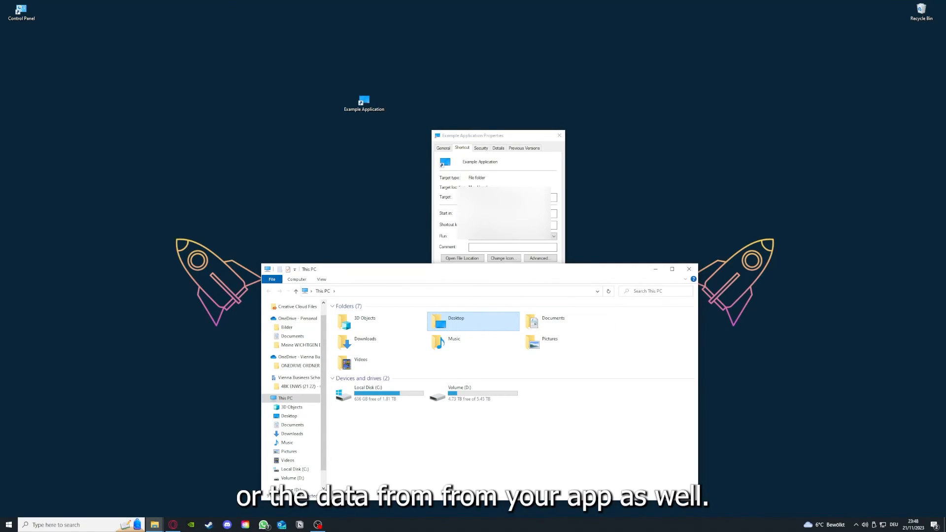
mouse_move(471, 335)
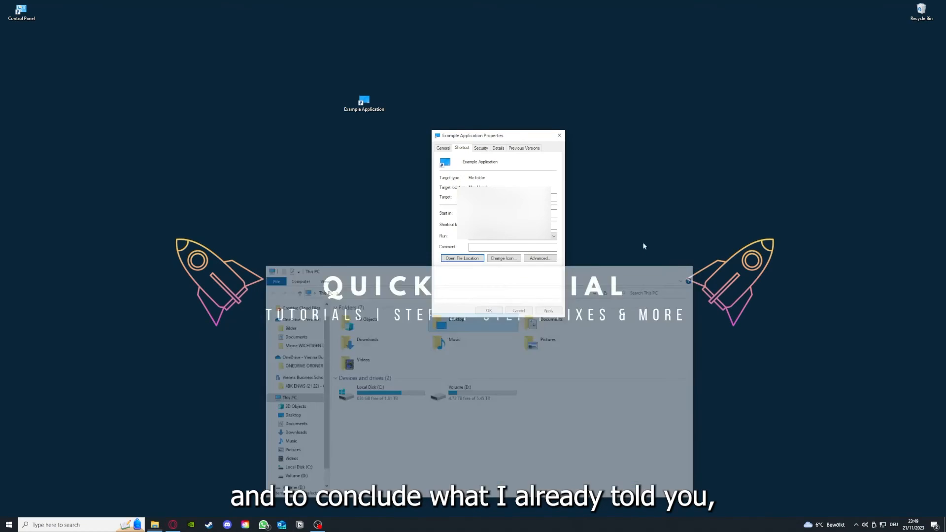
Close the Example Application shortcut's Properties dialog and the File Explorer window.
left_click(518, 311)
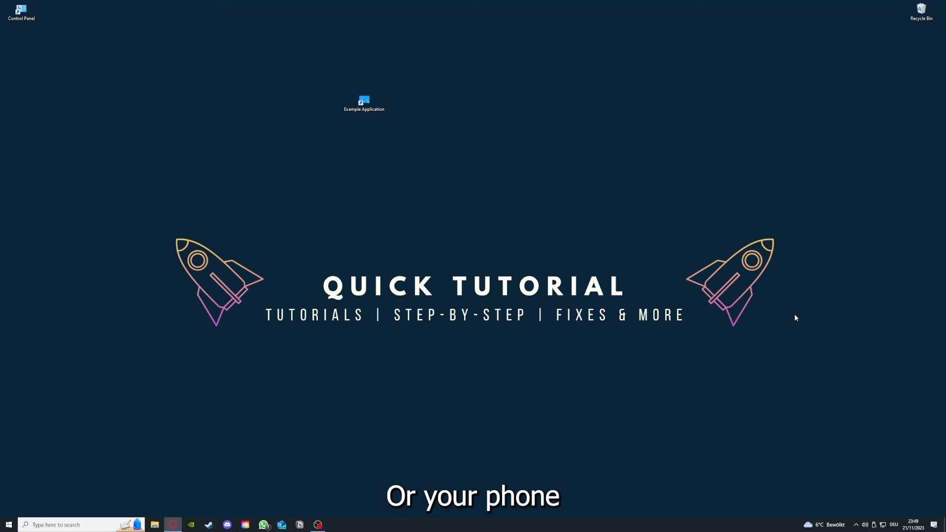
mouse_move(816, 315)
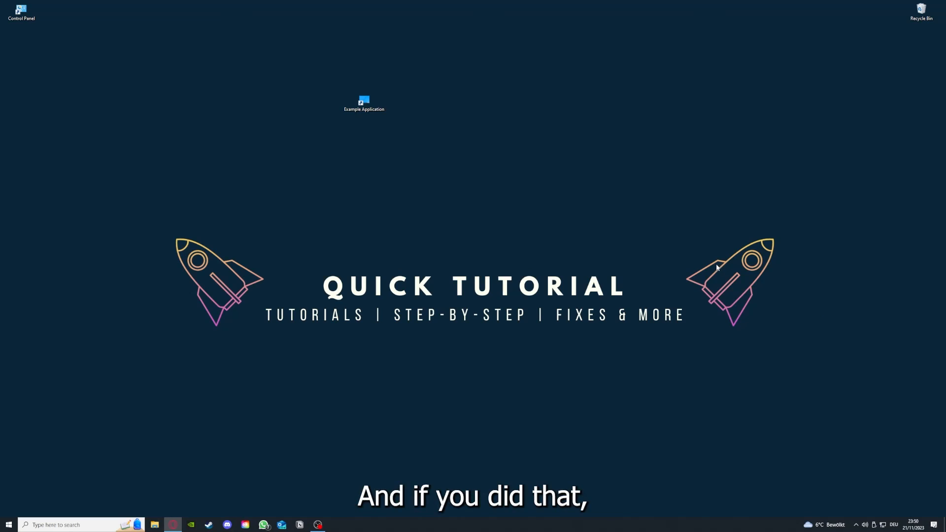
mouse_move(787, 289)
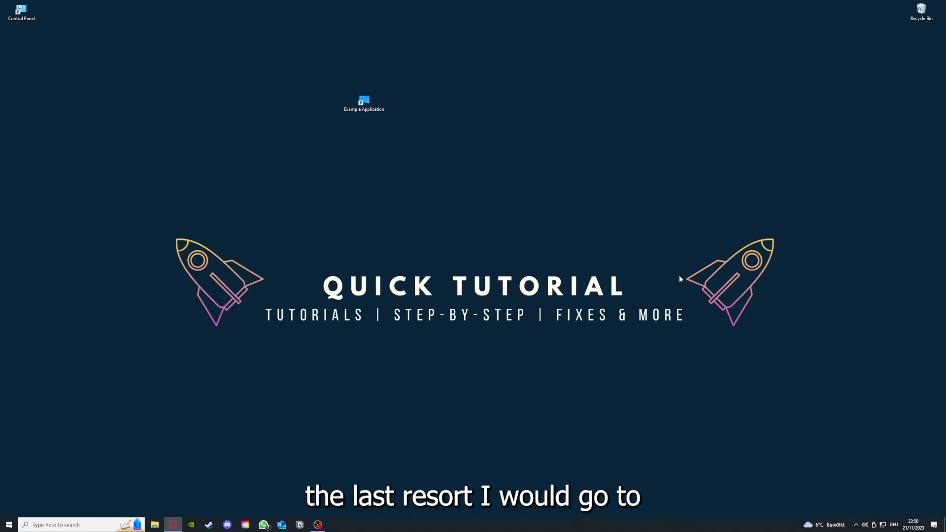
mouse_move(730, 288)
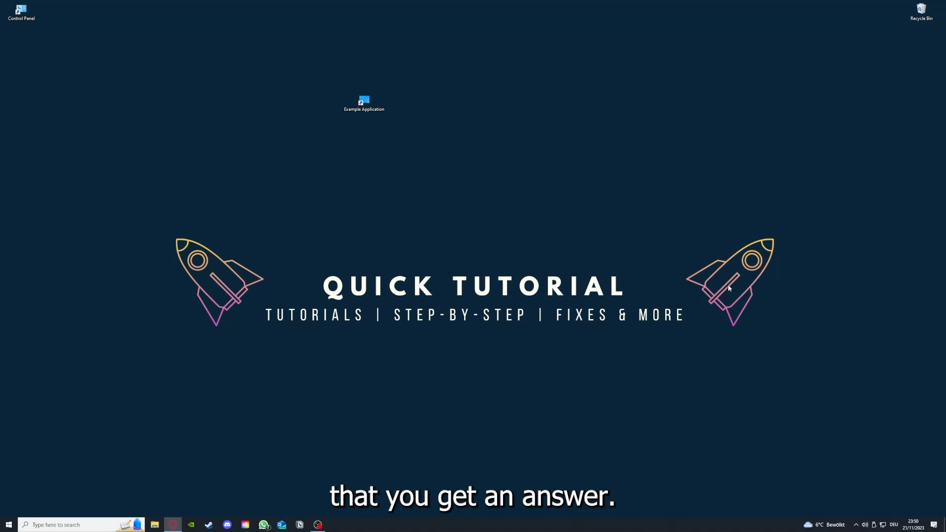
mouse_move(303, 202)
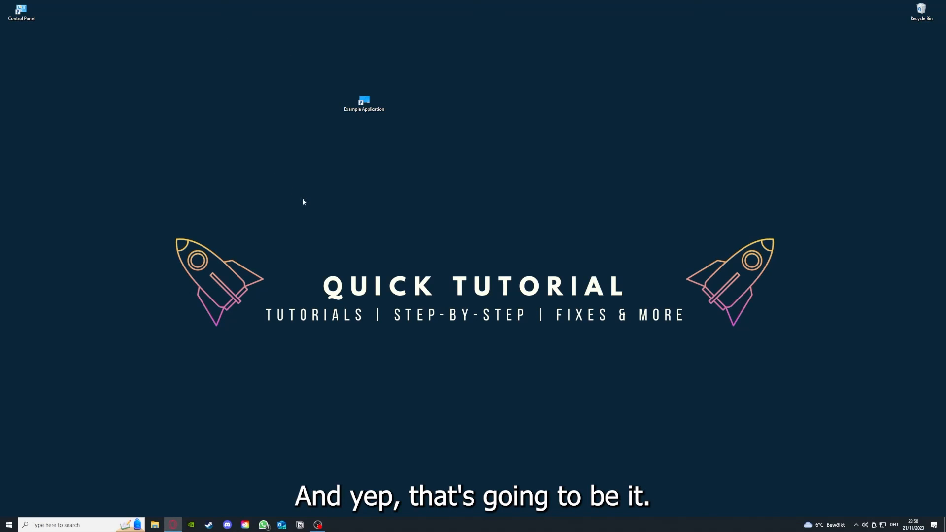
mouse_move(302, 192)
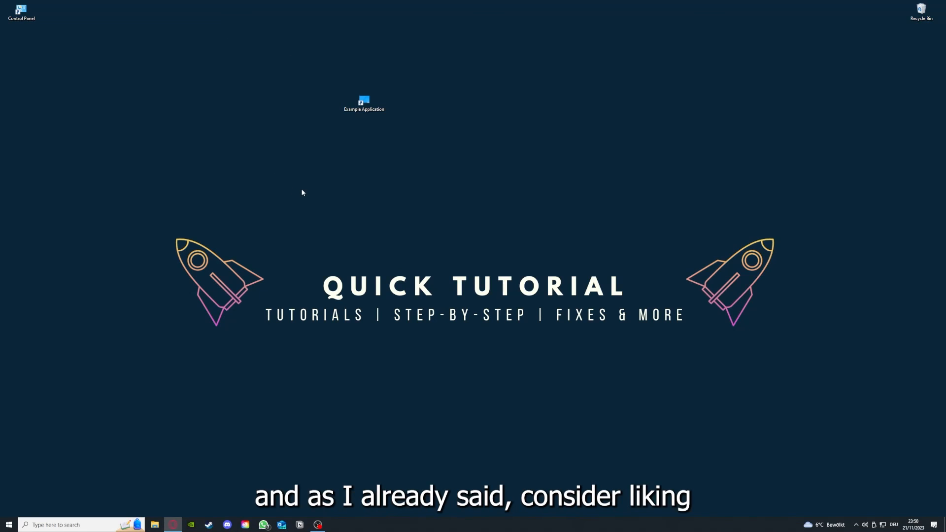